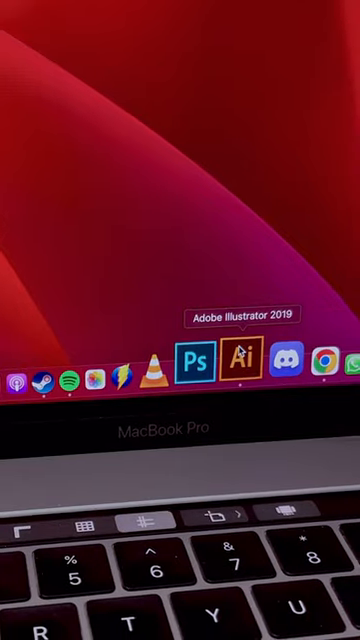
- Launch Adobe Illustrator 2019 from the Dock to work on the Spider-Man mask
{"action": "left_click", "coordinate": [240, 356]}
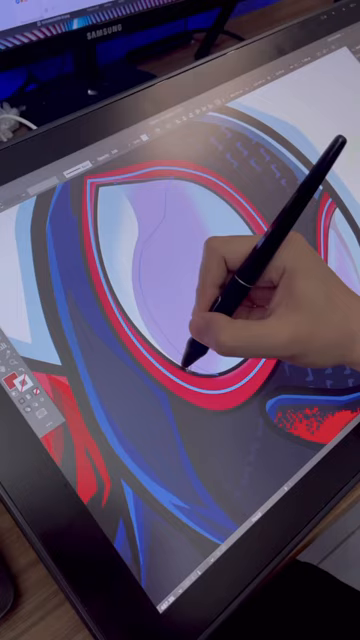